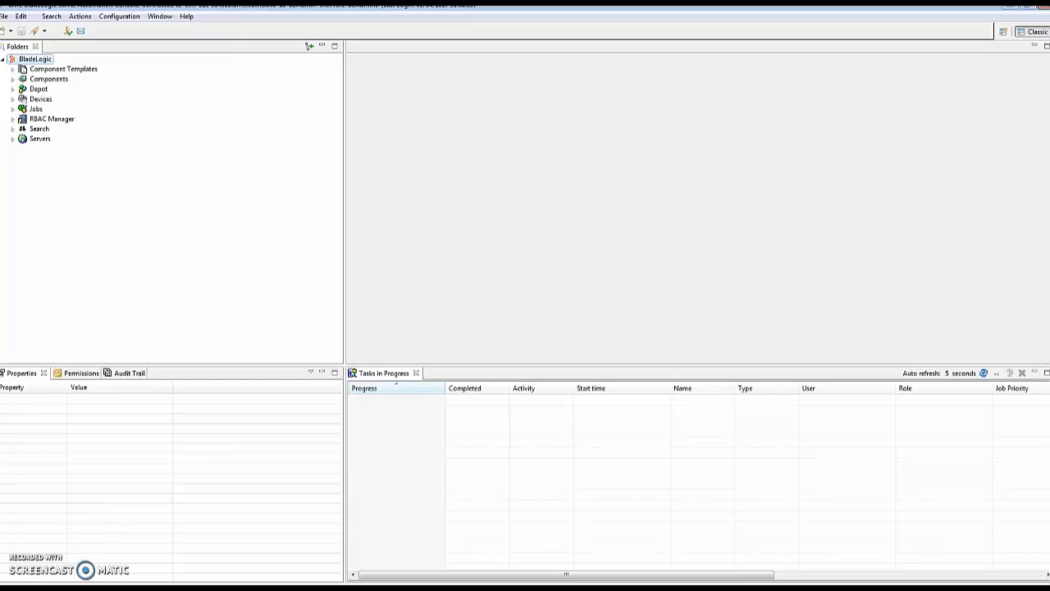
pyautogui.moveTo(309, 207)
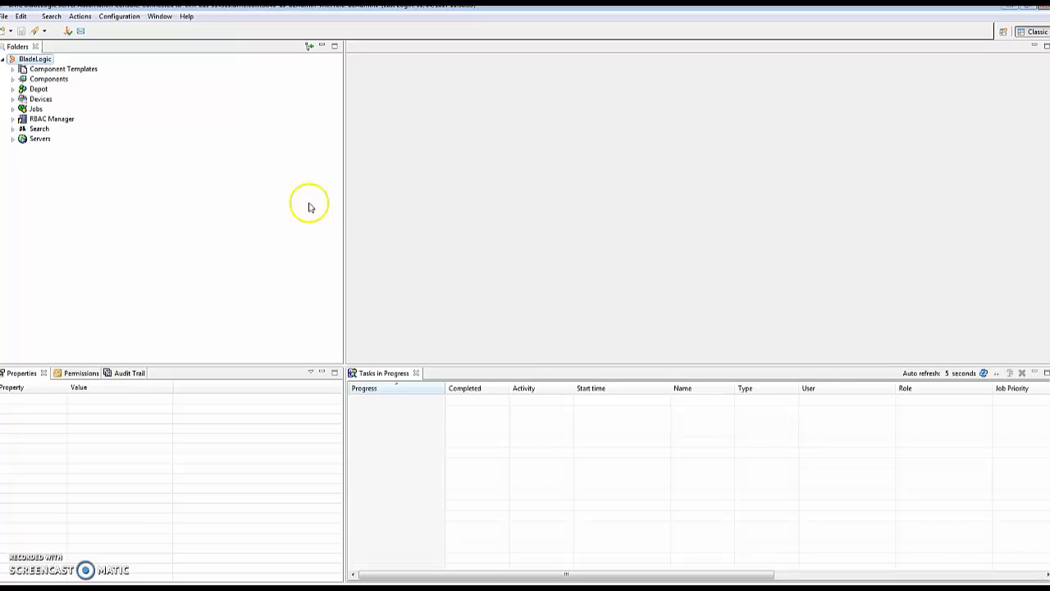
pyautogui.moveTo(271, 79)
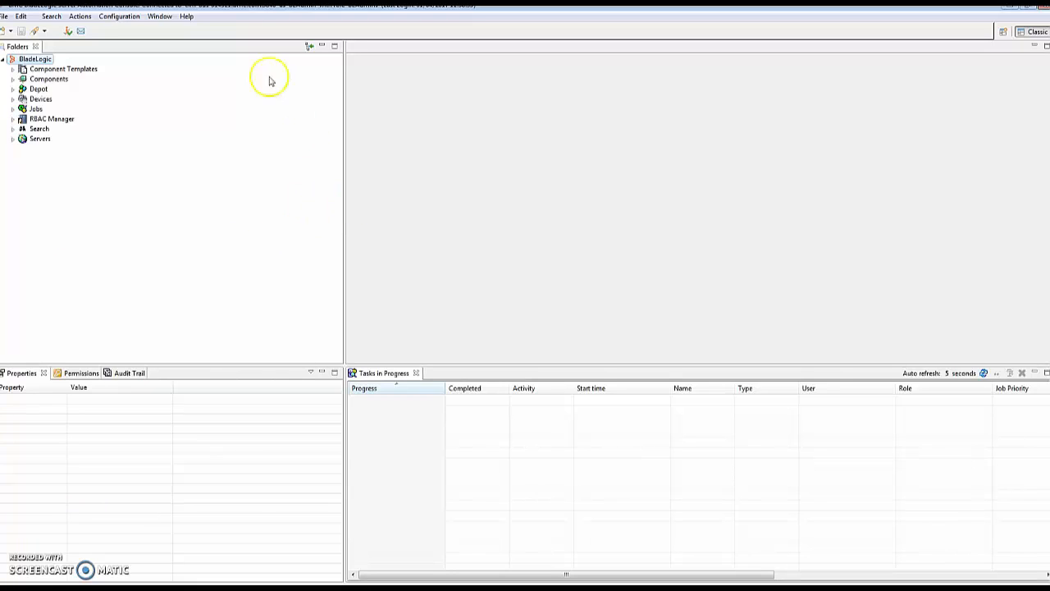
# Bring up the Configuration menu from the menu bar.
pyautogui.click(118, 17)
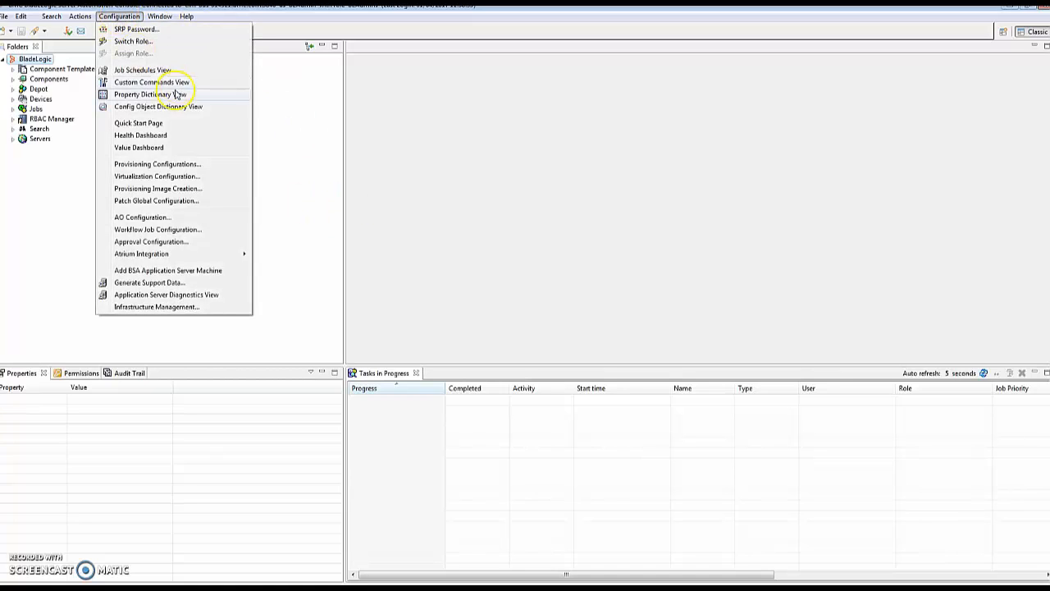
# Show the Red Hat settings of Patch Global Configuration and dismiss the filter-file parse error.
pyautogui.click(361, 239)
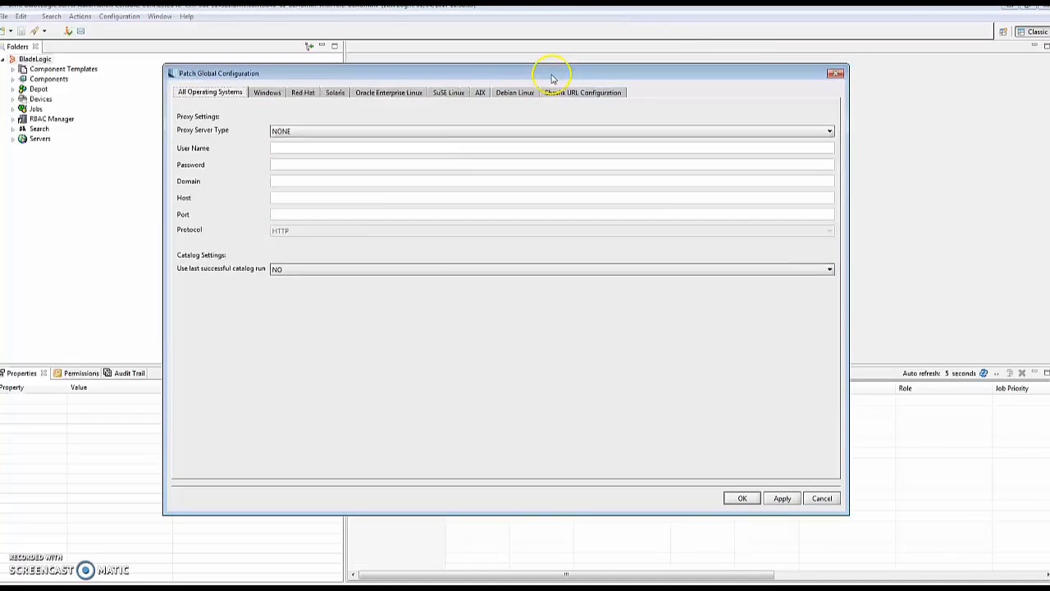
pyautogui.click(302, 92)
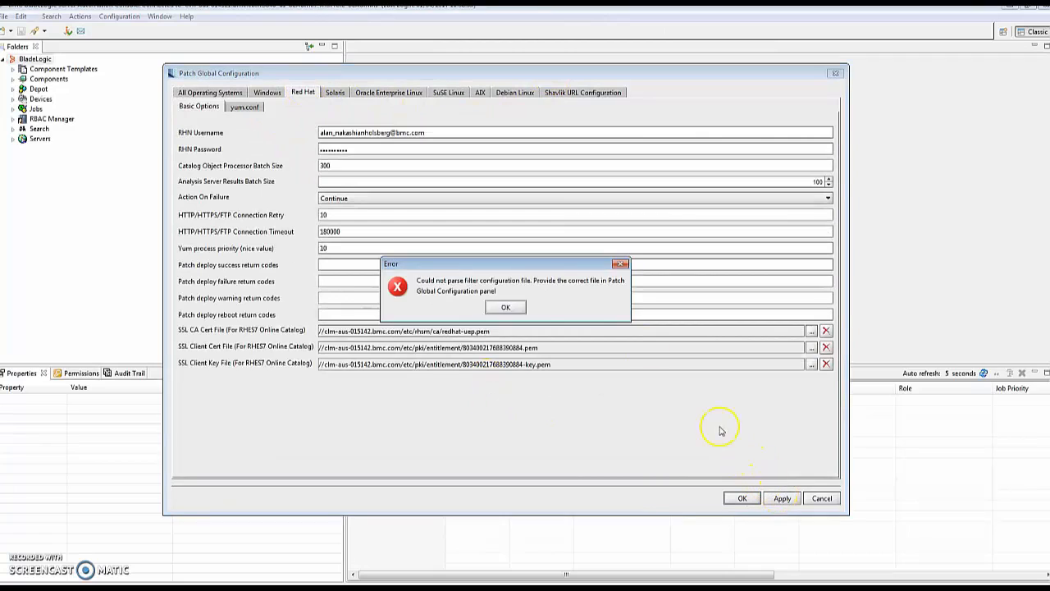
pyautogui.click(505, 307)
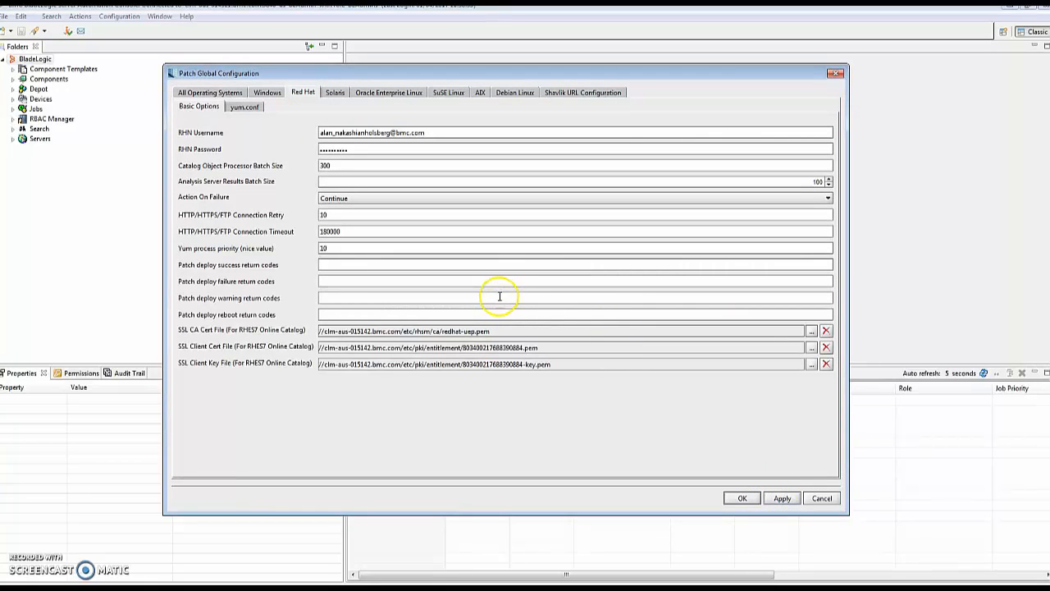
pyautogui.moveTo(811, 335)
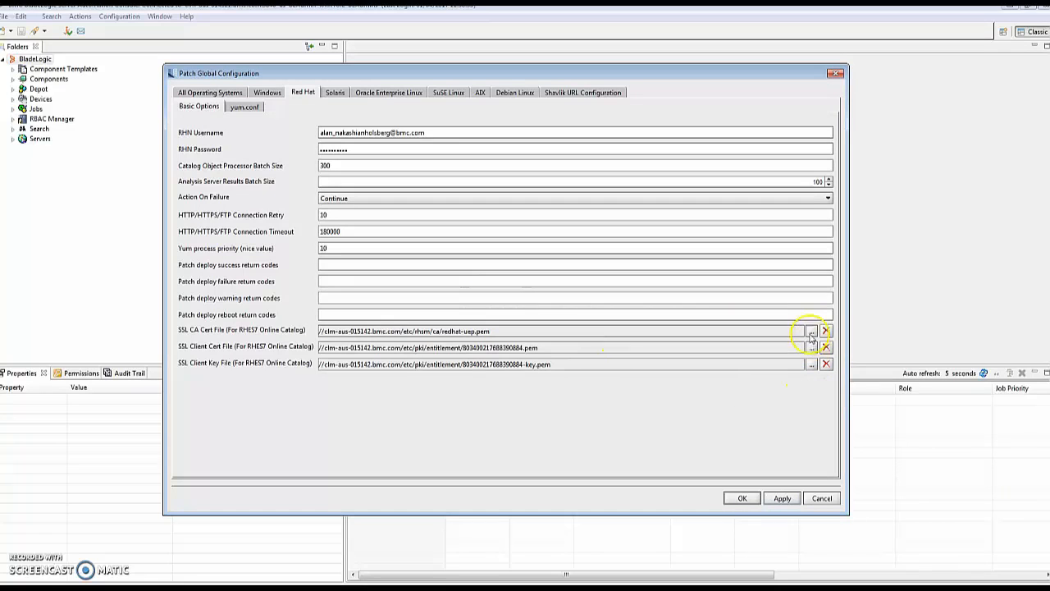
pyautogui.moveTo(811, 332)
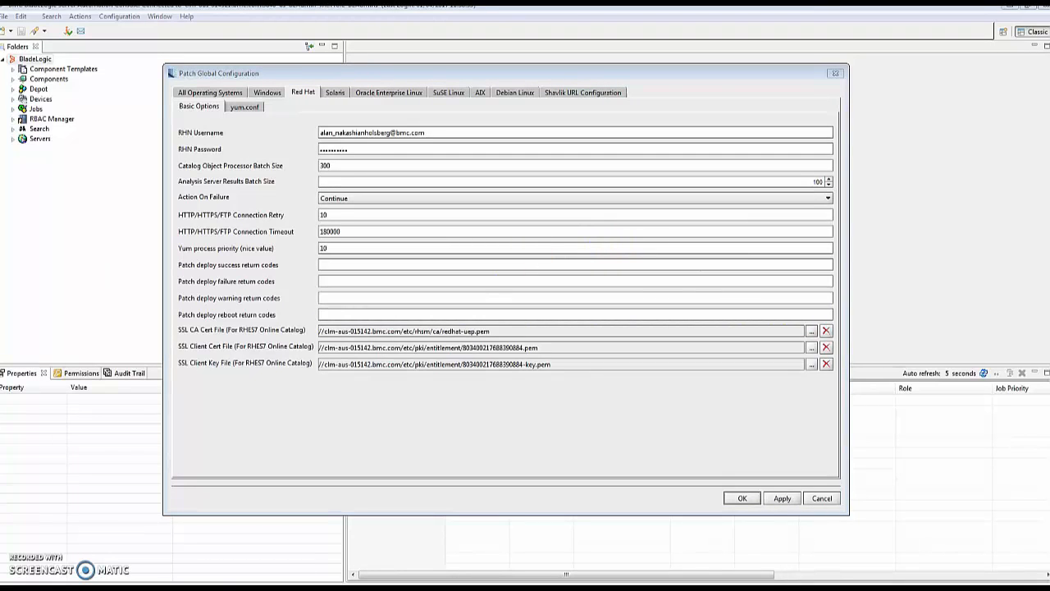
# Browse the server for the SSL CA cert file, expanding etc > rhsm > ca.
pyautogui.click(811, 330)
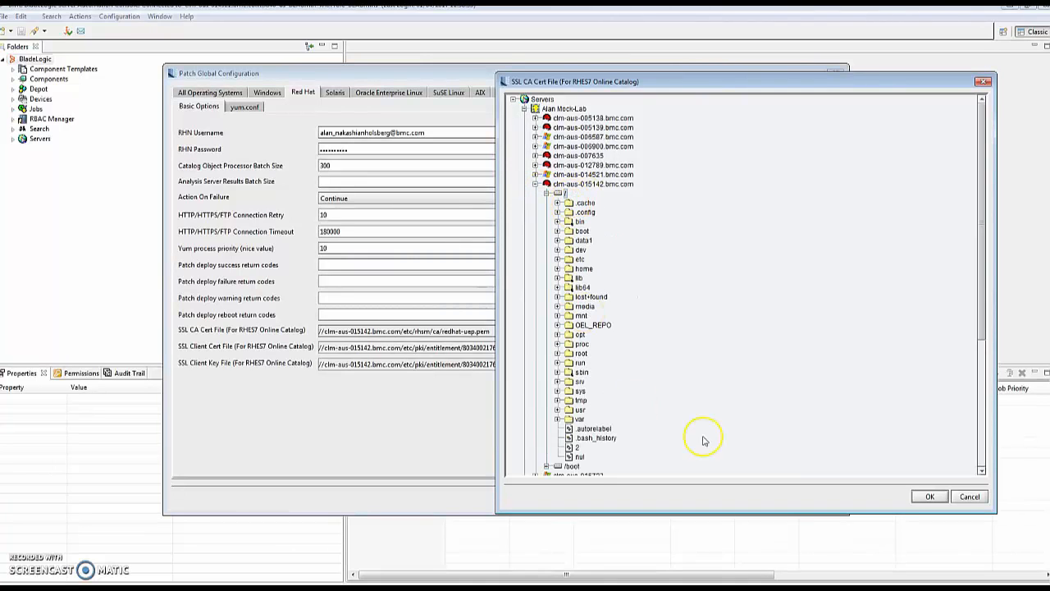
pyautogui.moveTo(558, 294)
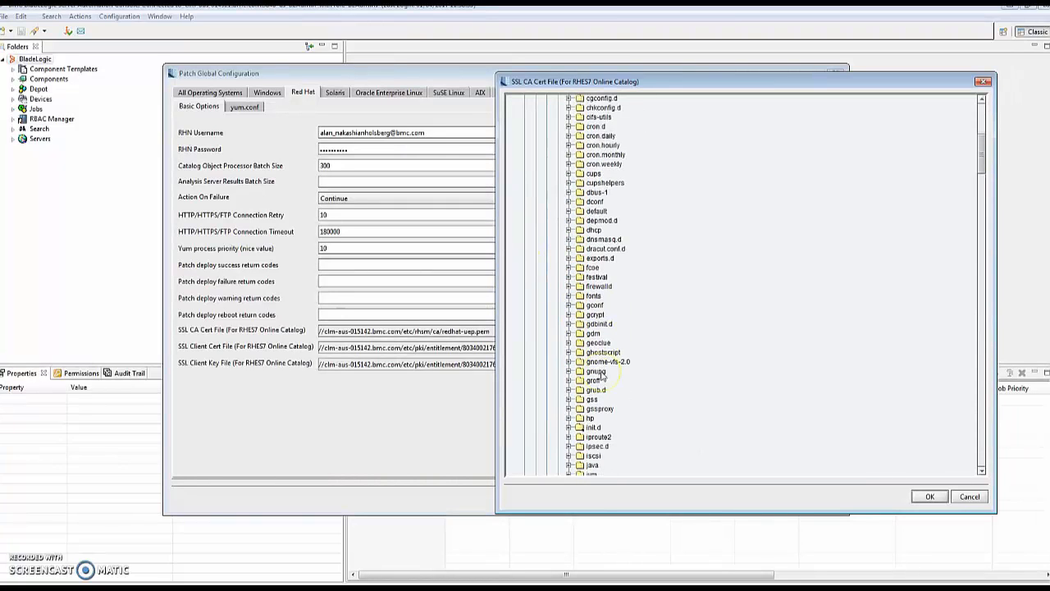
pyautogui.scroll(-3)
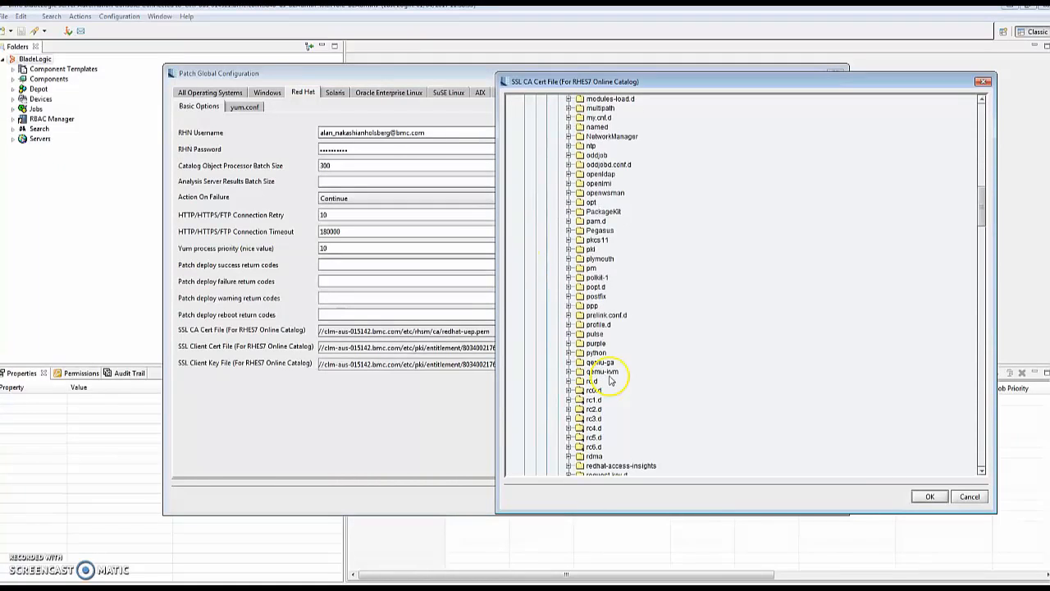
pyautogui.scroll(-3)
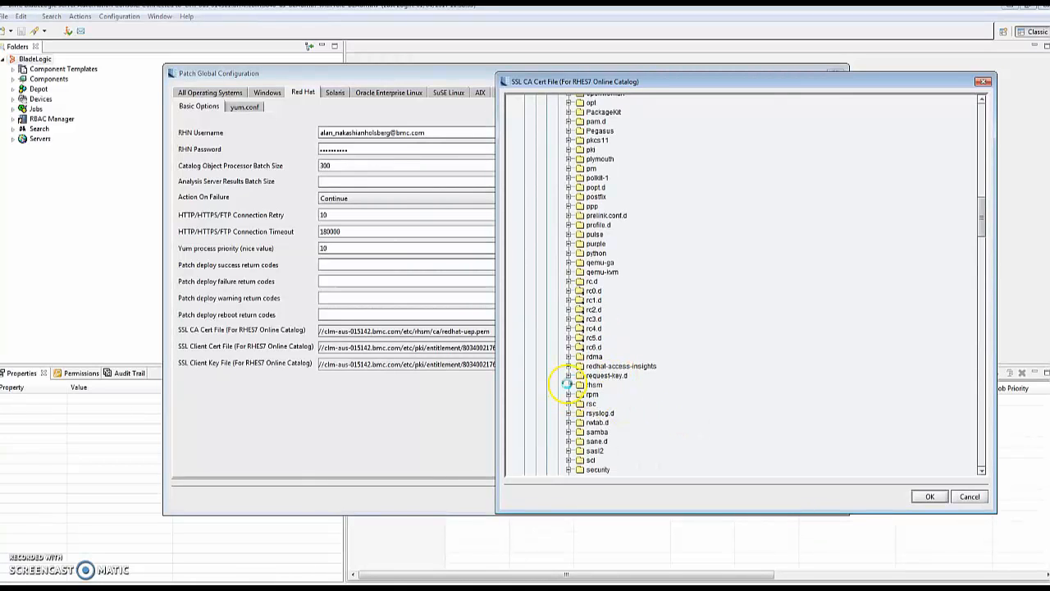
pyautogui.click(568, 384)
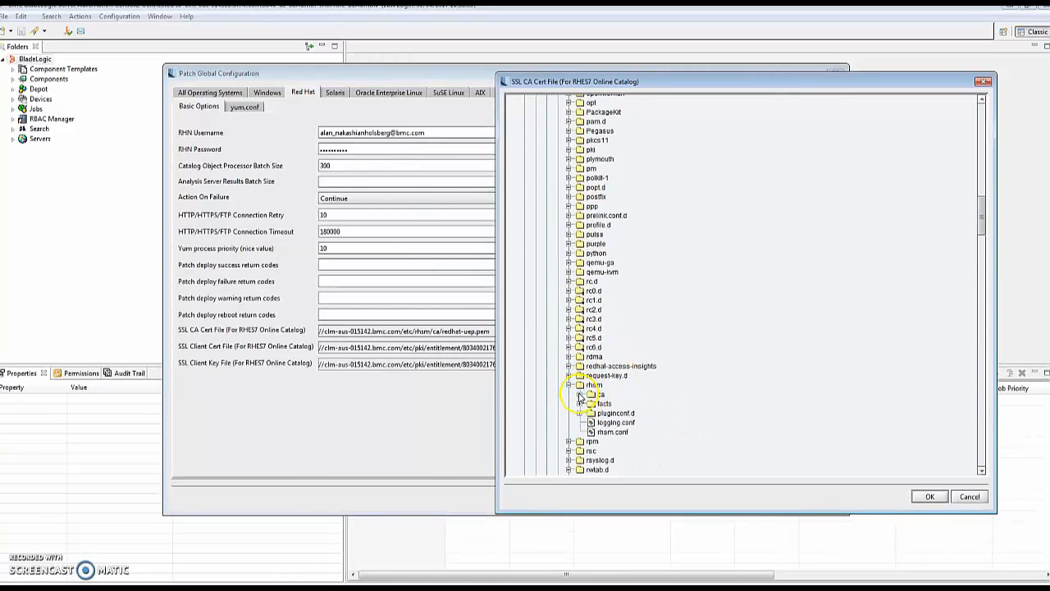
pyautogui.click(581, 394)
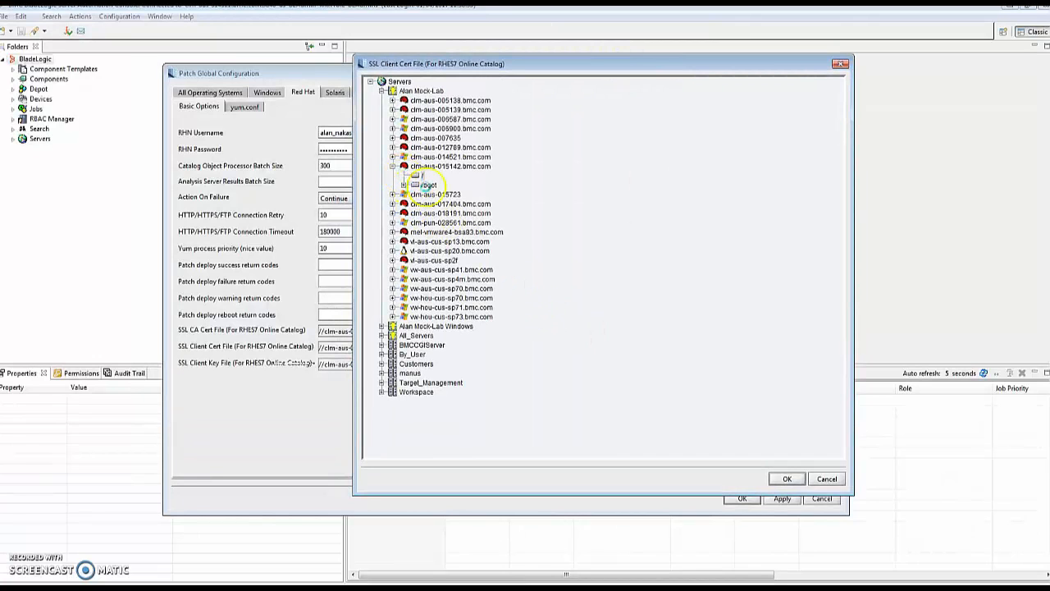
# Set the SSL client cert path to the .pem file under / > pki > entitlement and confirm it.
pyautogui.click(405, 174)
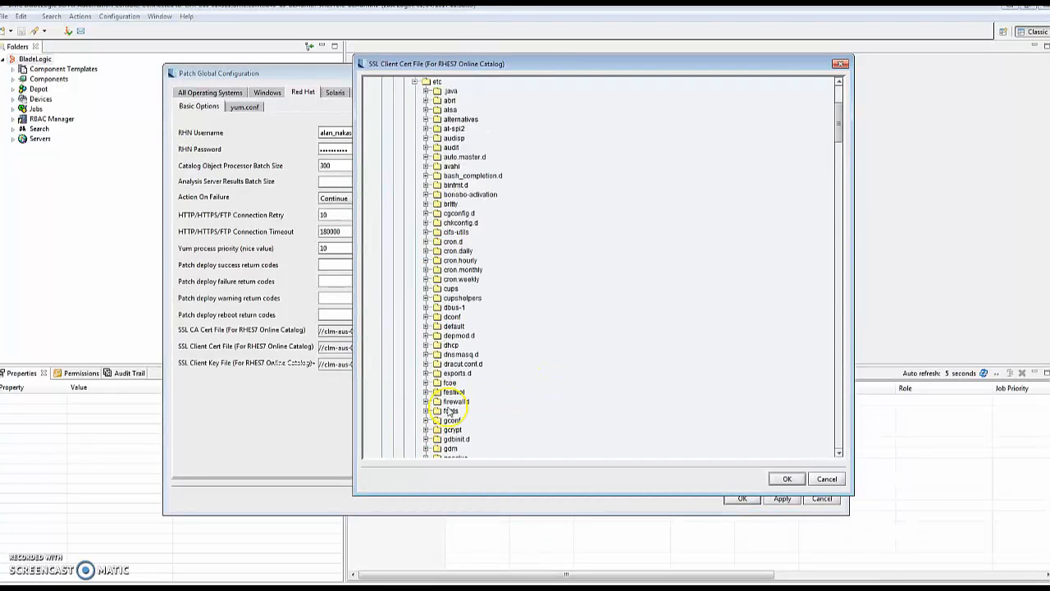
pyautogui.scroll(-3)
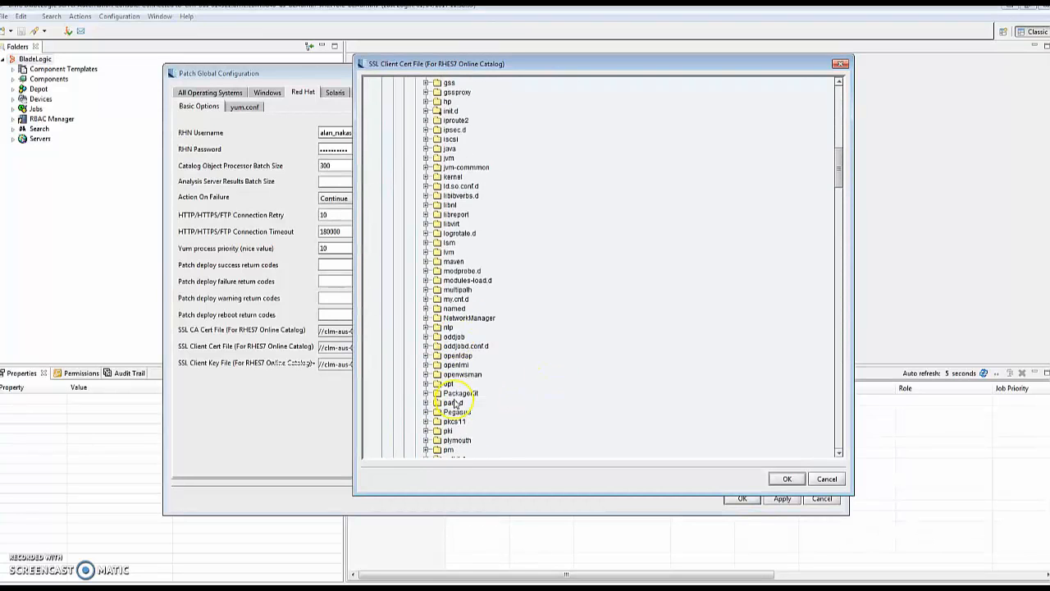
pyautogui.scroll(-3)
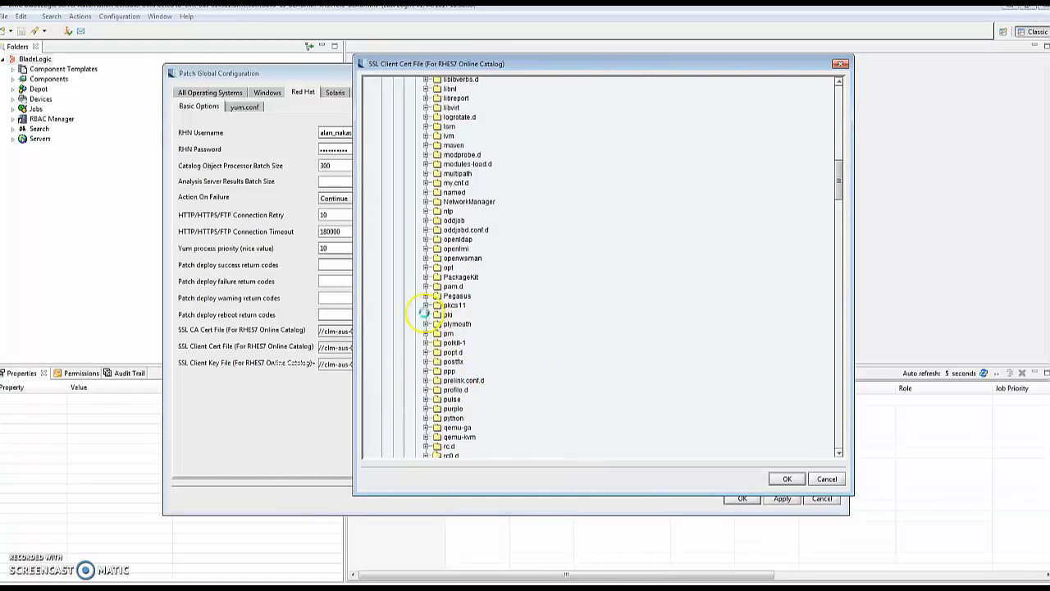
pyautogui.click(425, 315)
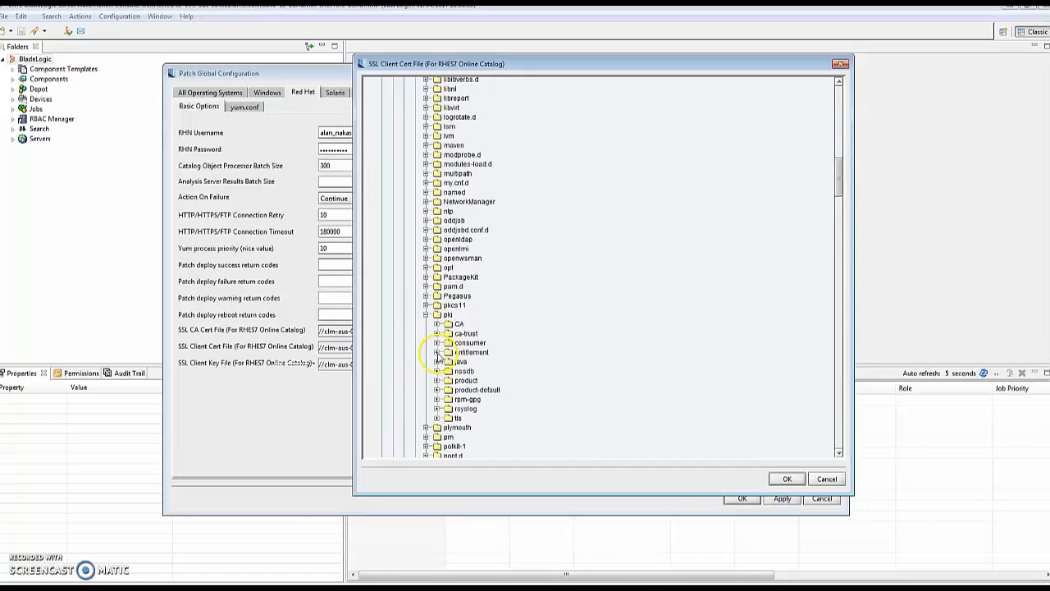
pyautogui.click(437, 352)
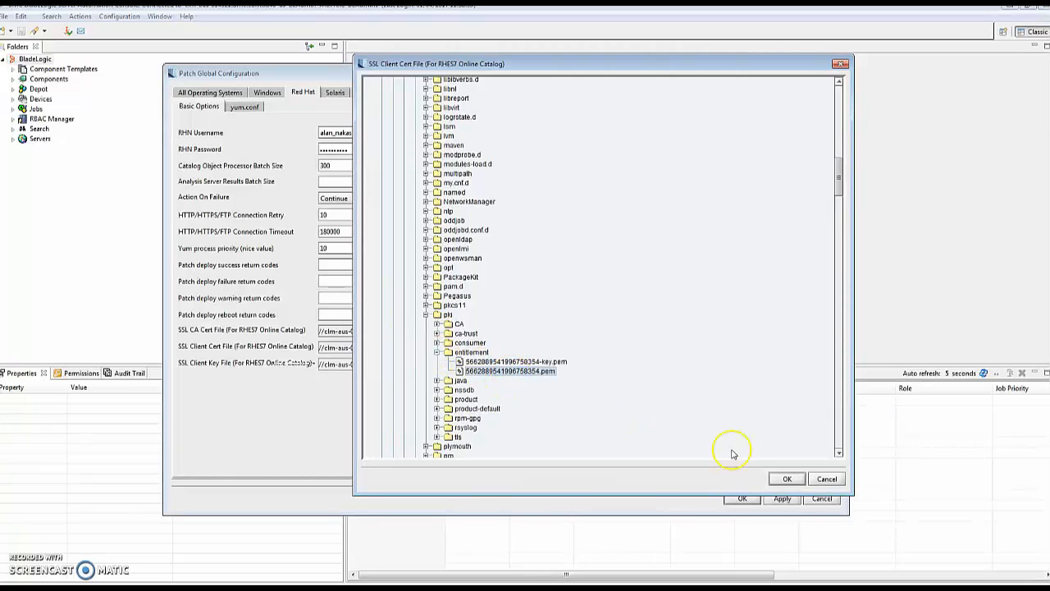
pyautogui.click(785, 479)
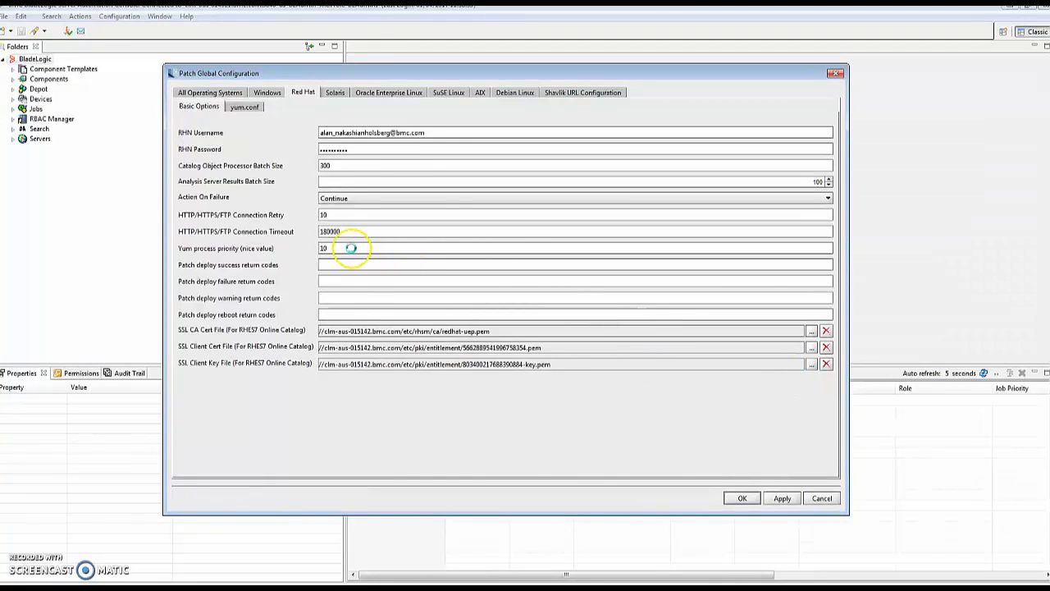
pyautogui.click(810, 364)
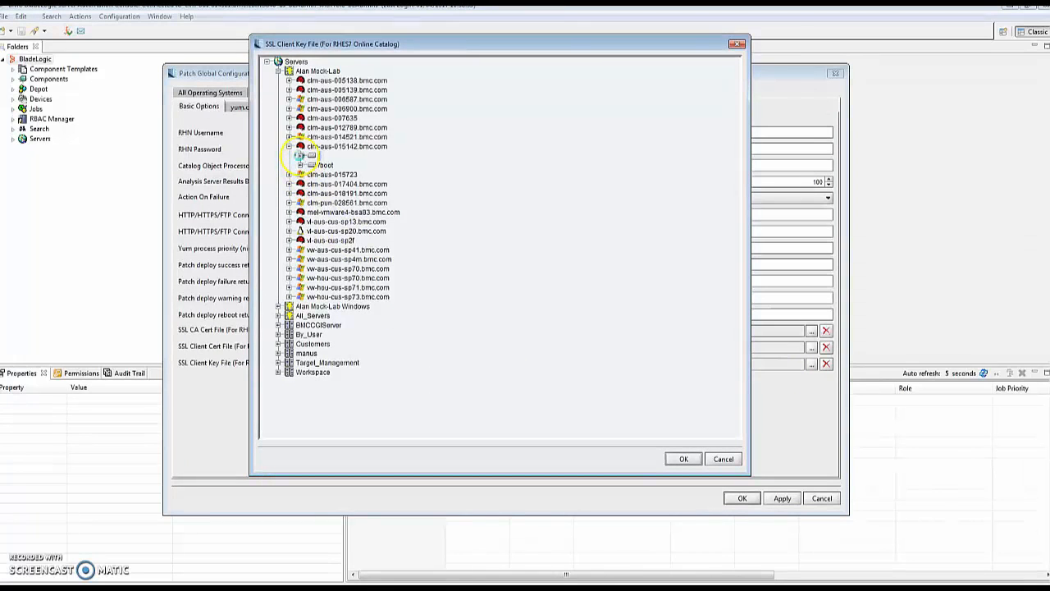
# Set the SSL client key path to the -key.pem under / > etc > pki > entitlement and save the configuration.
pyautogui.click(300, 156)
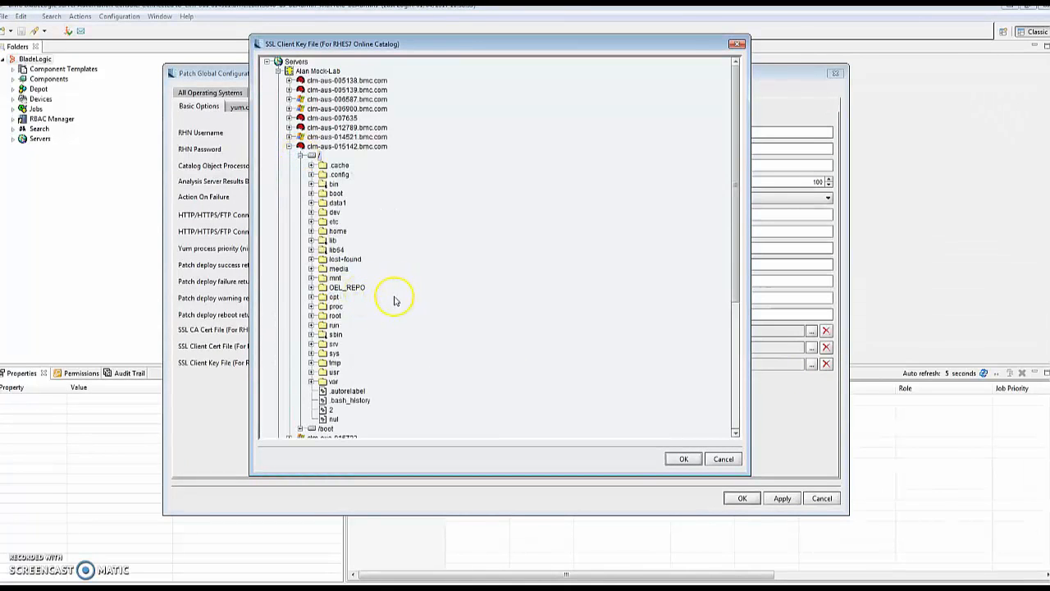
pyautogui.moveTo(423, 358)
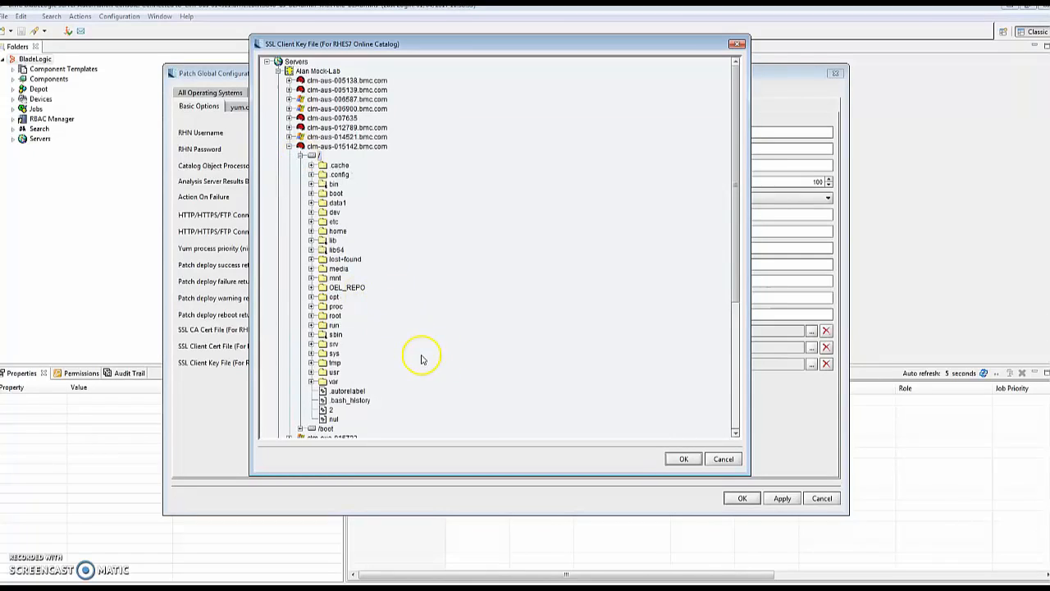
pyautogui.moveTo(446, 353)
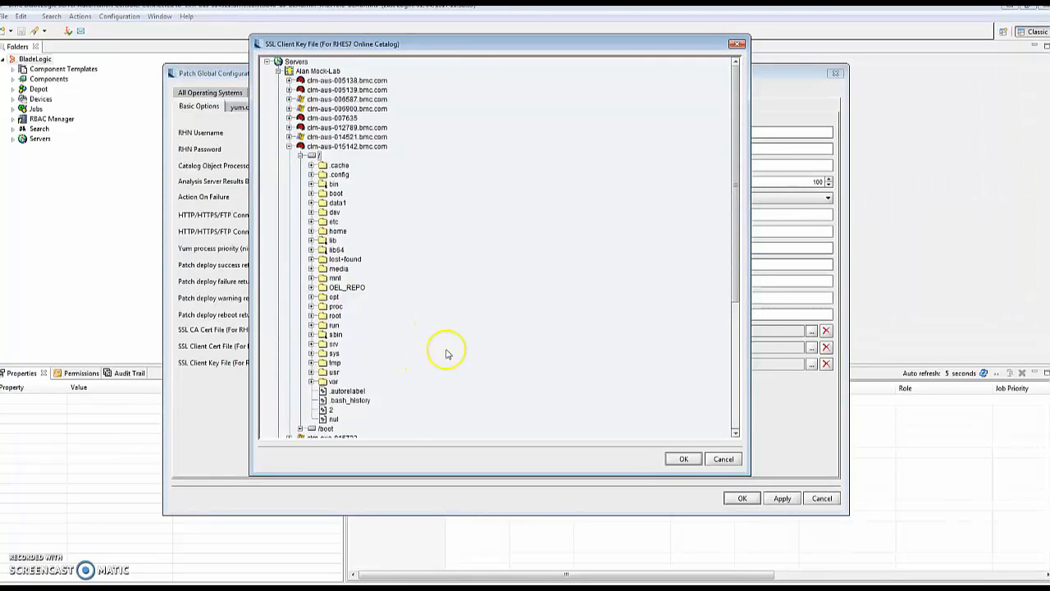
pyautogui.moveTo(384, 251)
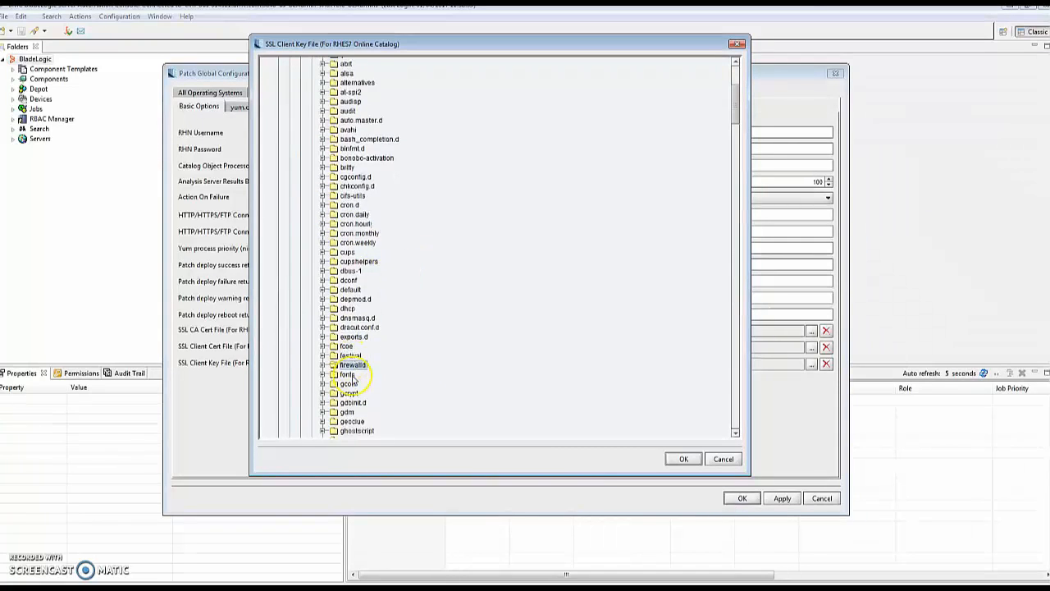
pyautogui.scroll(-3)
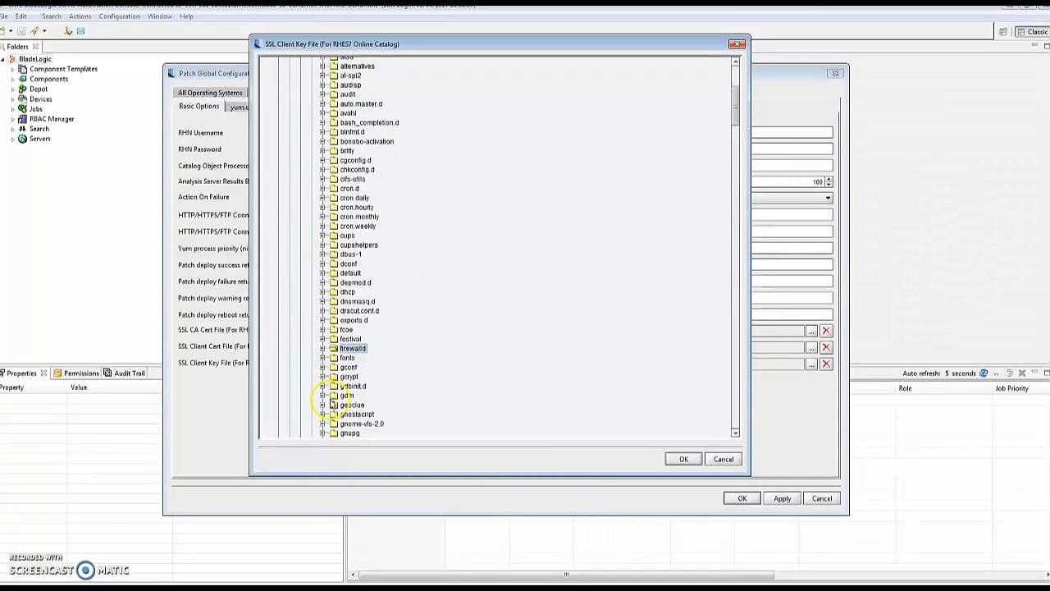
pyautogui.scroll(-3)
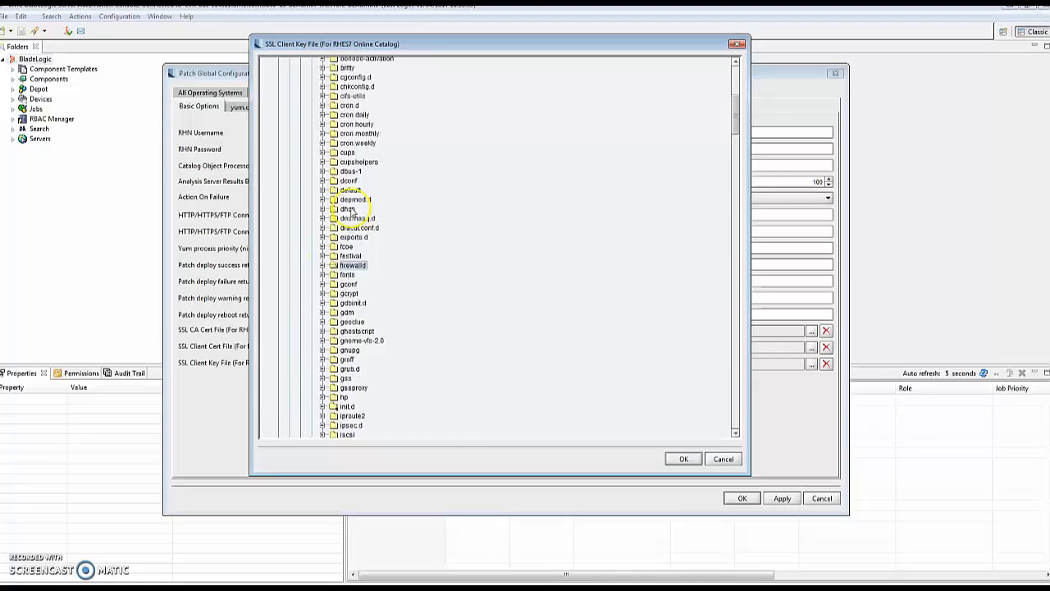
pyautogui.scroll(-3)
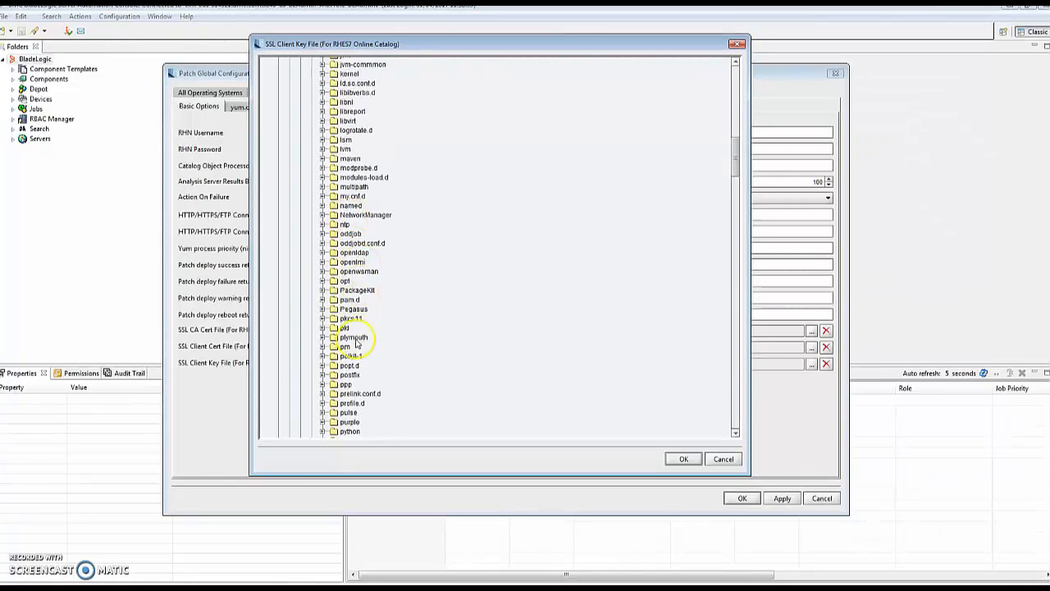
pyautogui.click(322, 328)
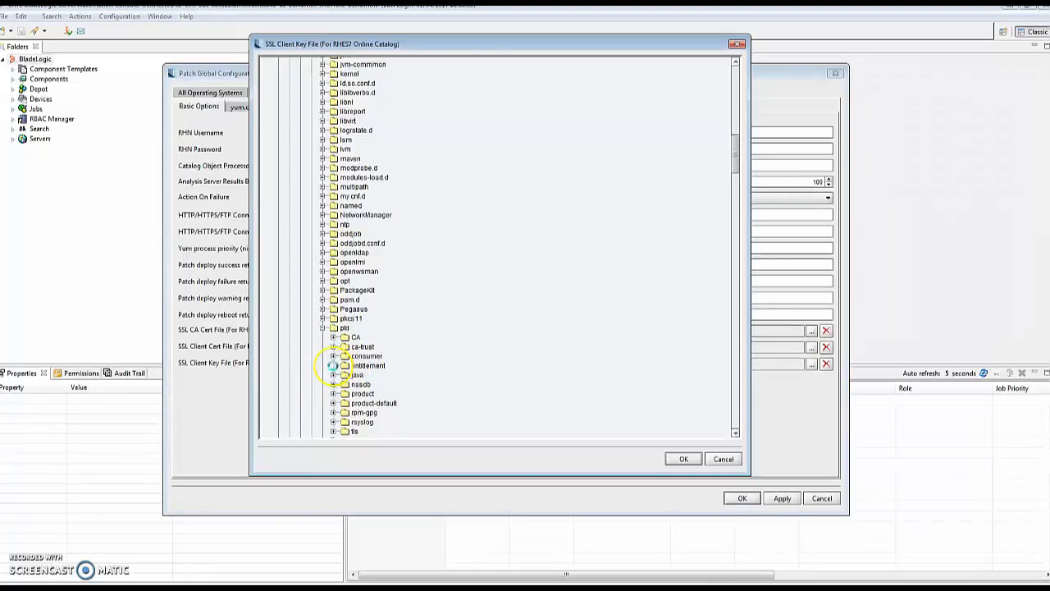
pyautogui.click(333, 364)
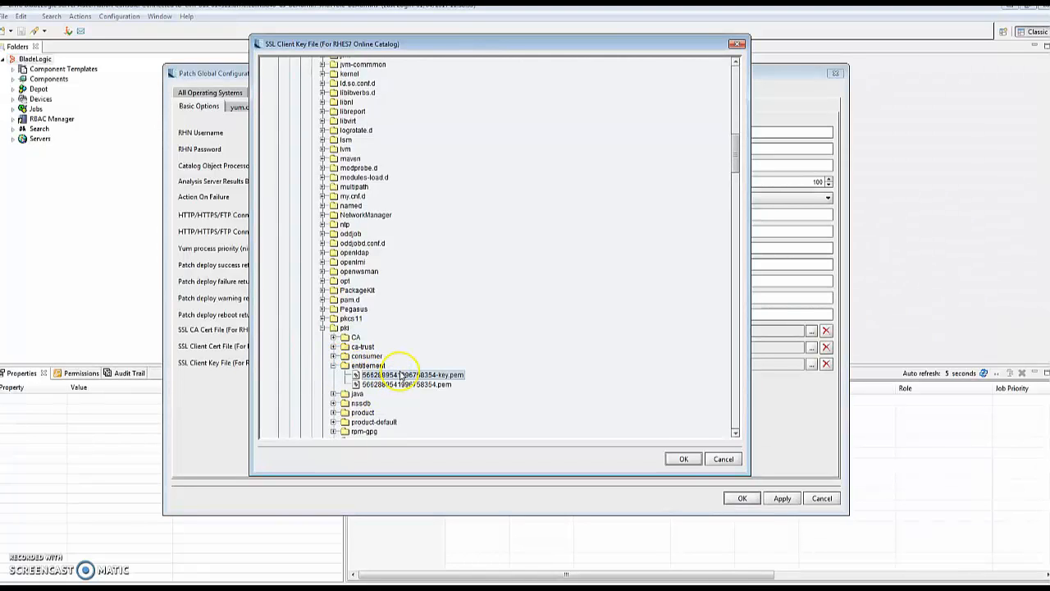
pyautogui.click(683, 458)
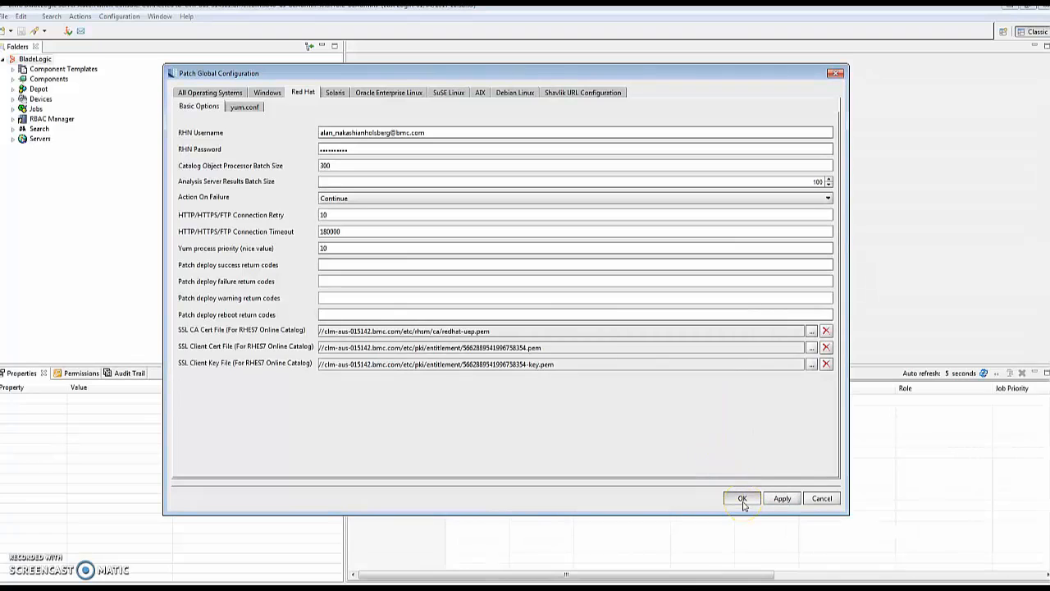
pyautogui.click(741, 498)
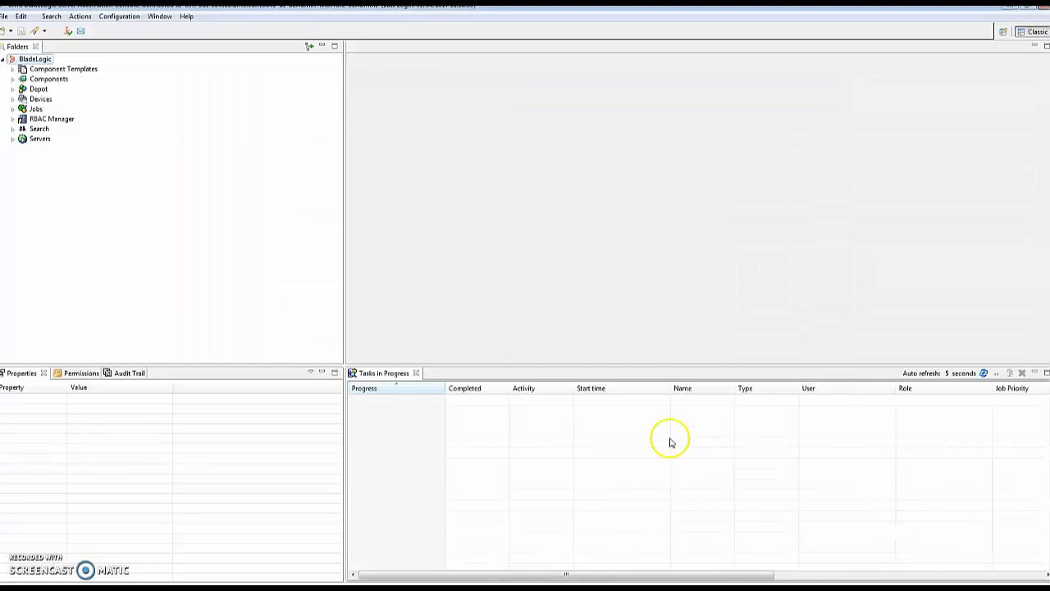